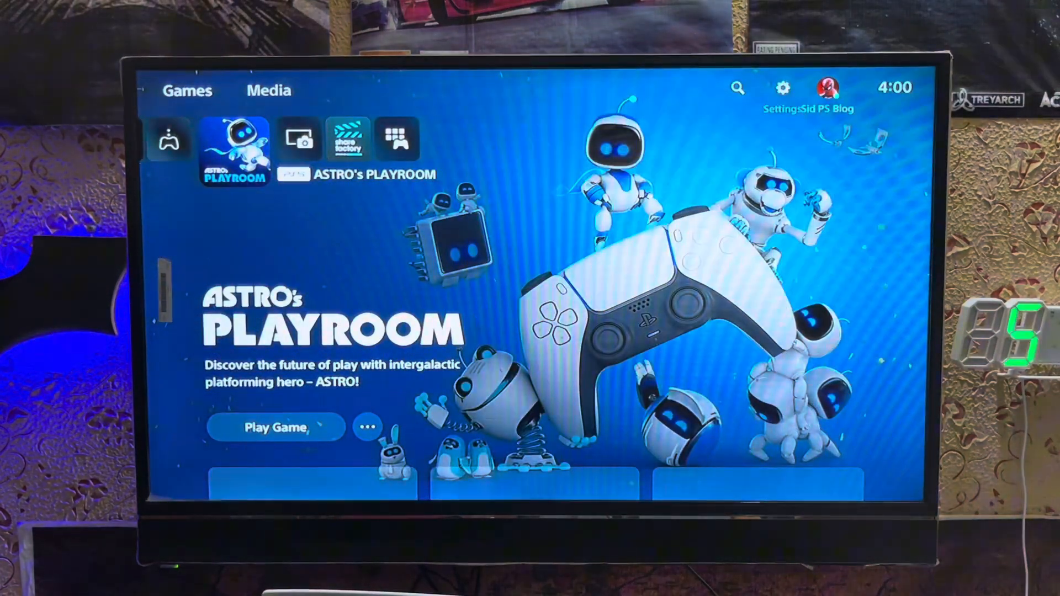
- Open Settings from the home screen and scroll down past System toward Accessories
{"action": "left_click", "coordinate": [782, 88]}
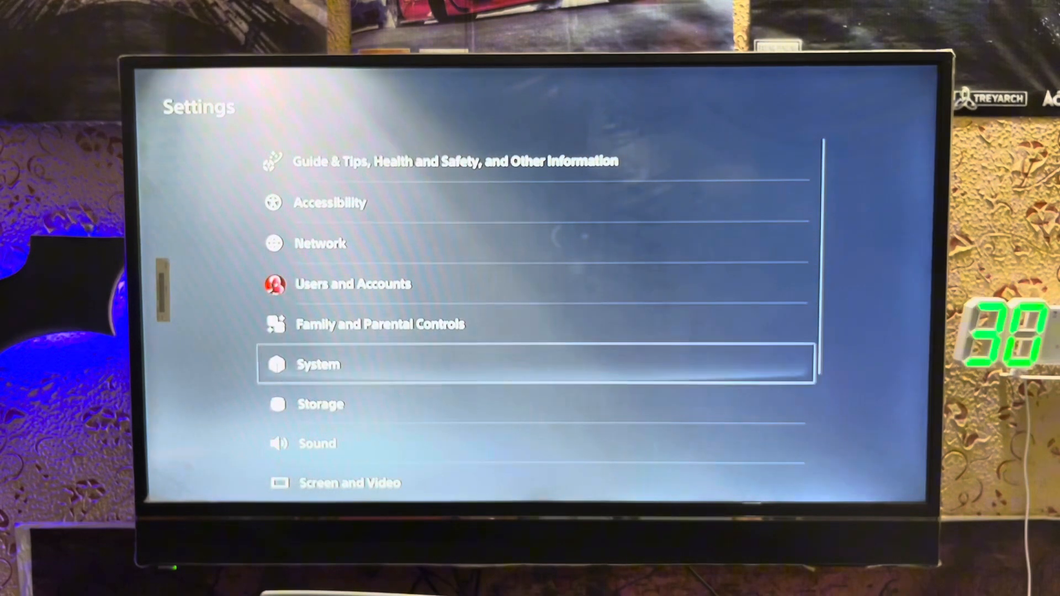
{"action": "left_click", "coordinate": [318, 364]}
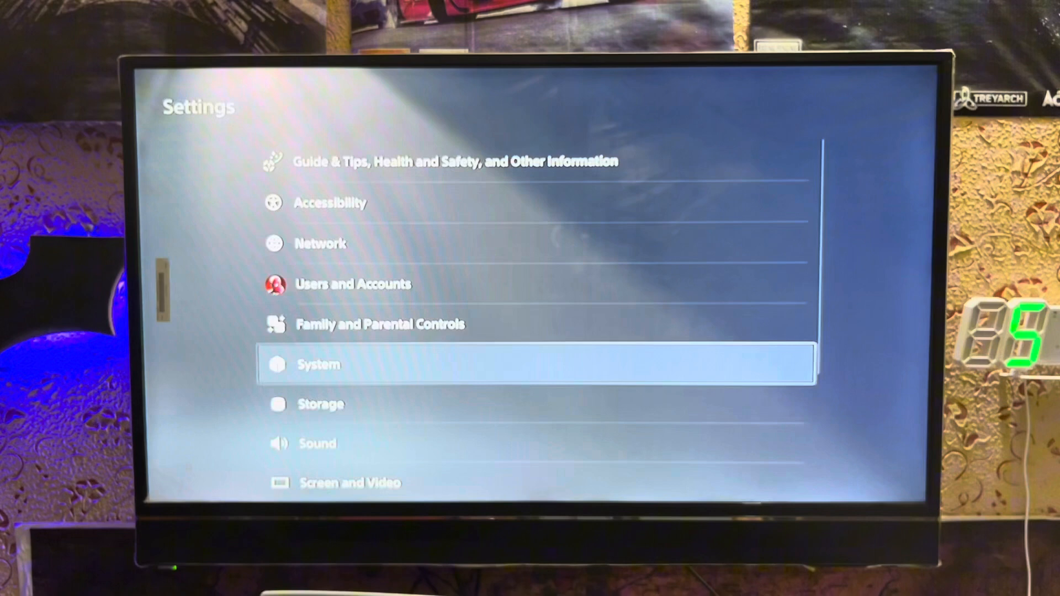
{"action": "scroll", "scroll_direction": "down", "scroll_amount": 3}
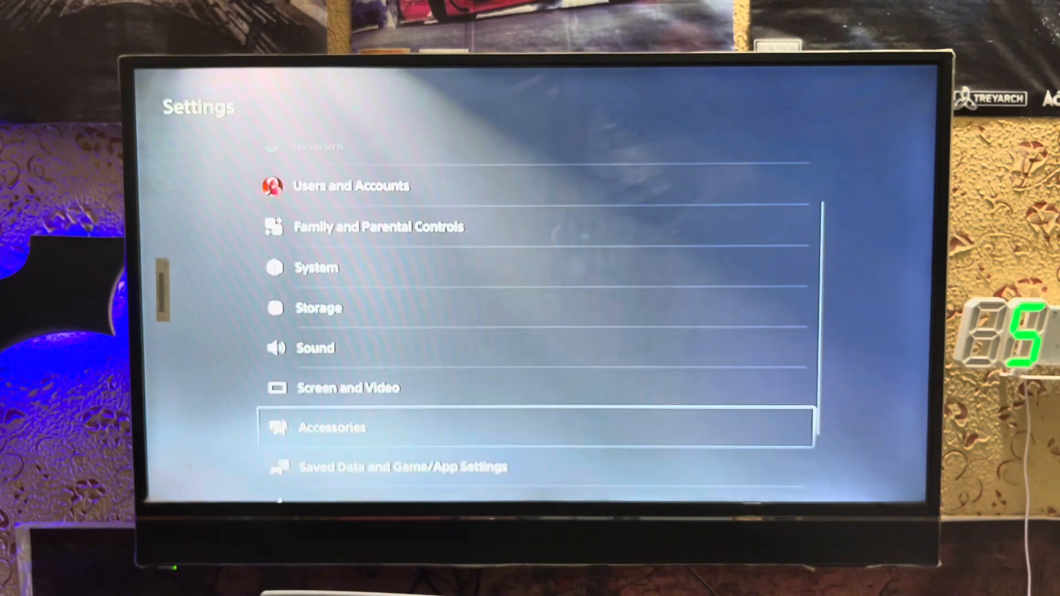
- Go into System settings and step down the System Software options to Back Up and Restore
{"action": "left_click", "coordinate": [316, 268]}
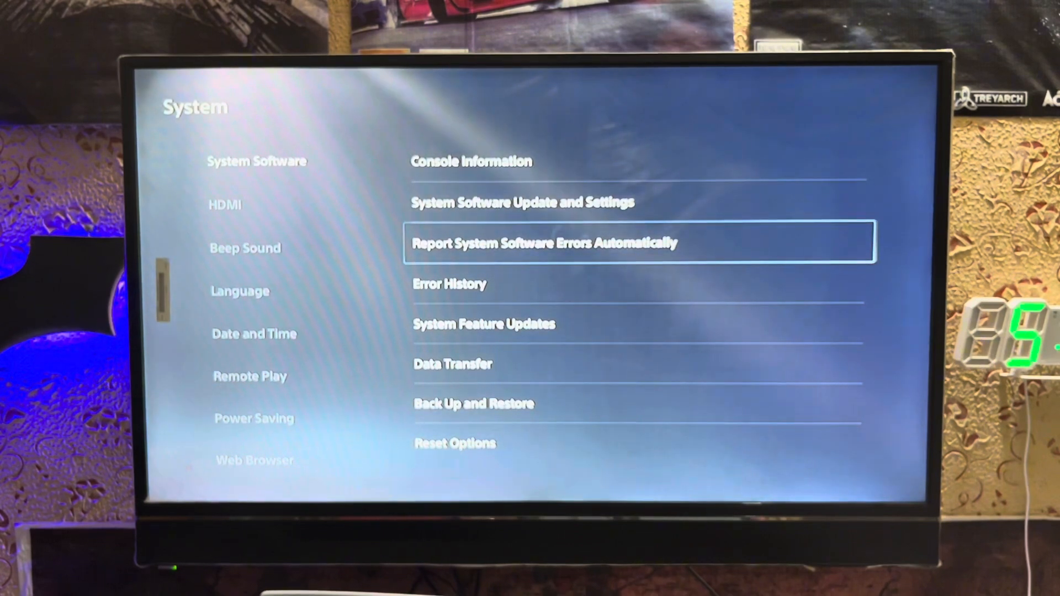
{"action": "key", "text": "down"}
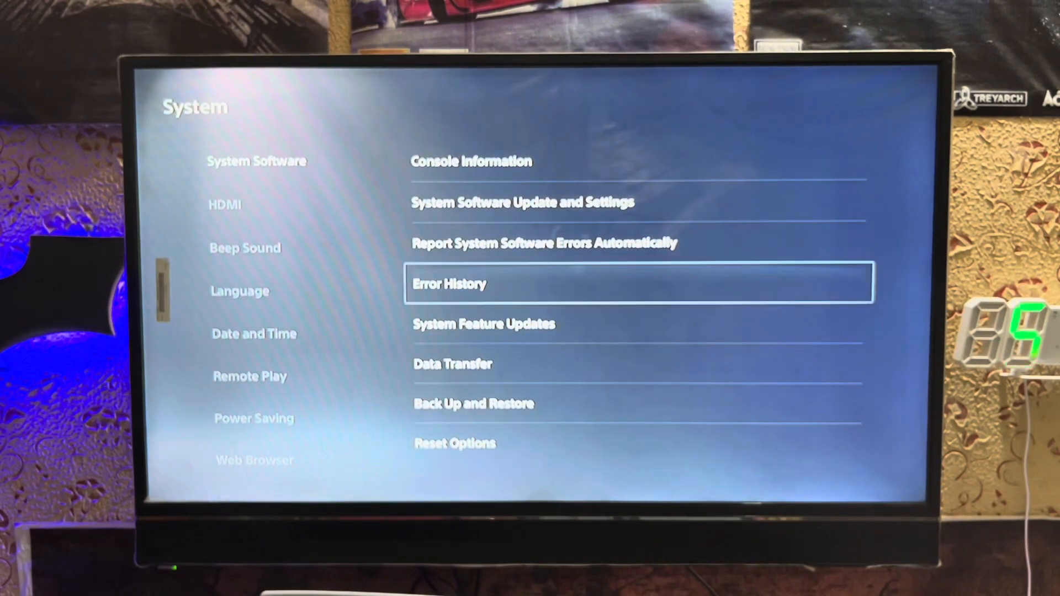
{"action": "key", "text": "down"}
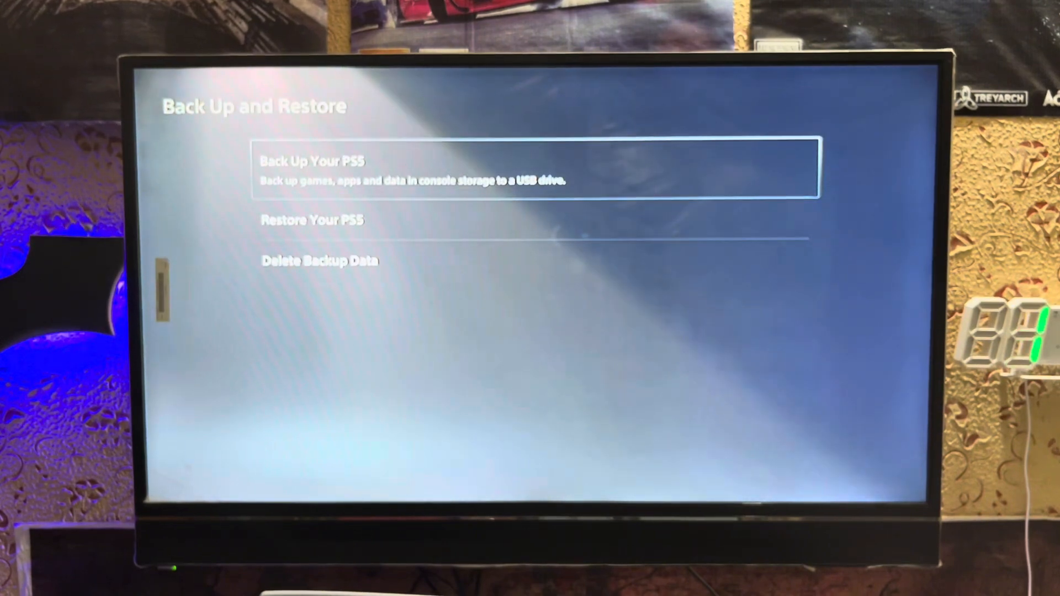
- Leave Back Up and Restore and return to the System Software options
{"action": "left_click", "coordinate": [311, 162]}
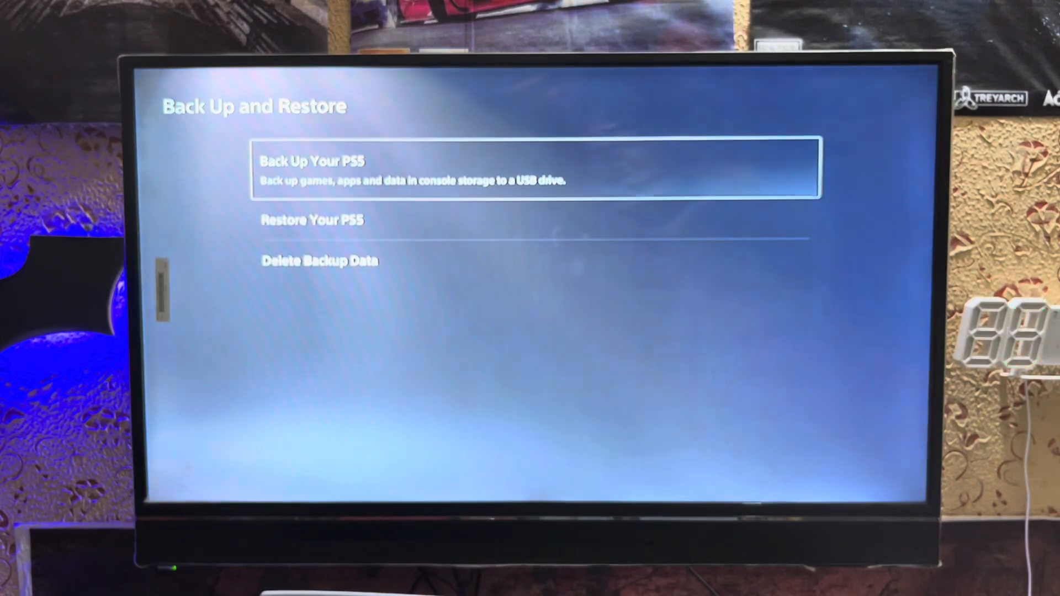
{"action": "left_click", "coordinate": [541, 167]}
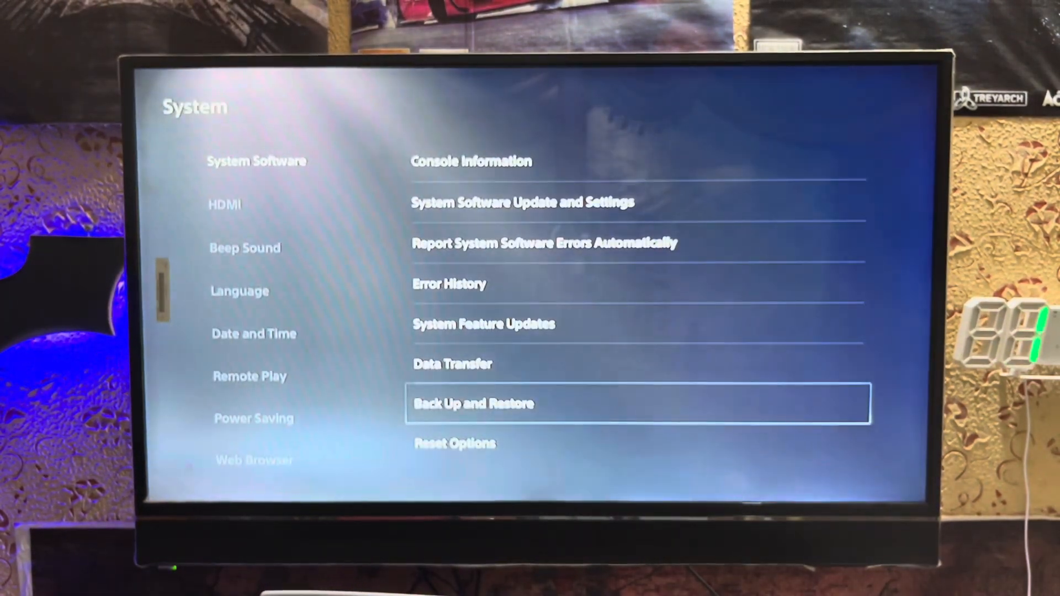
- Enter Reset Options and choose Reset Your Console to reach its data-deletion warning
{"action": "left_click", "coordinate": [454, 444]}
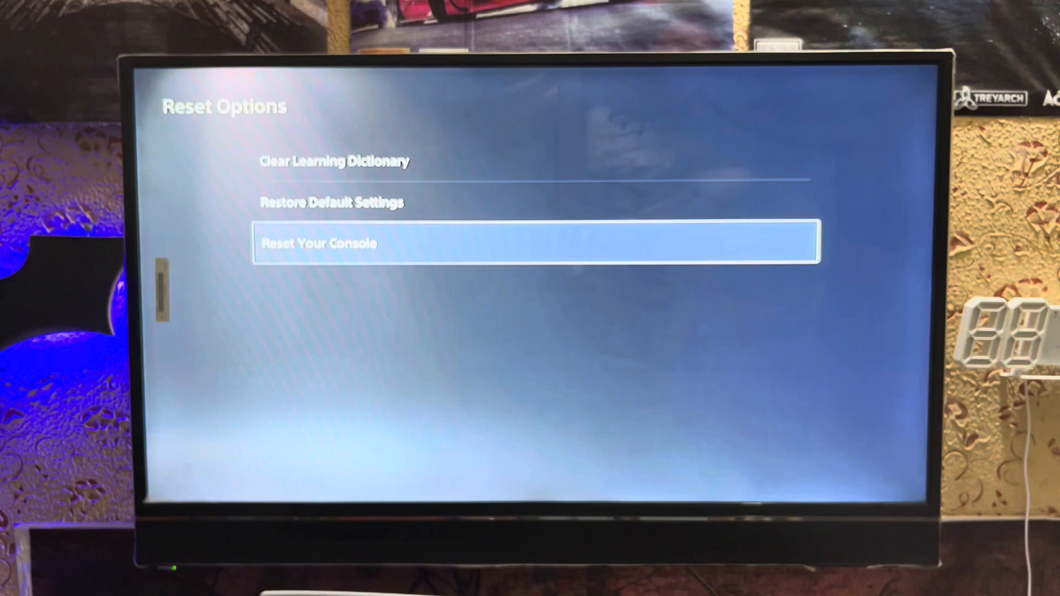
{"action": "key", "text": "Up"}
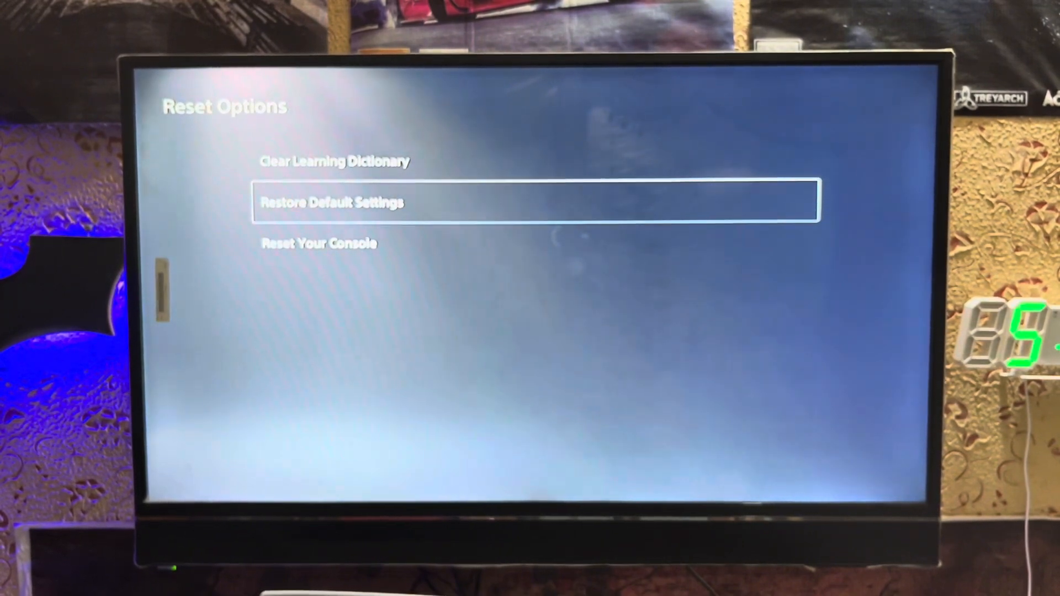
{"action": "left_click", "coordinate": [318, 244]}
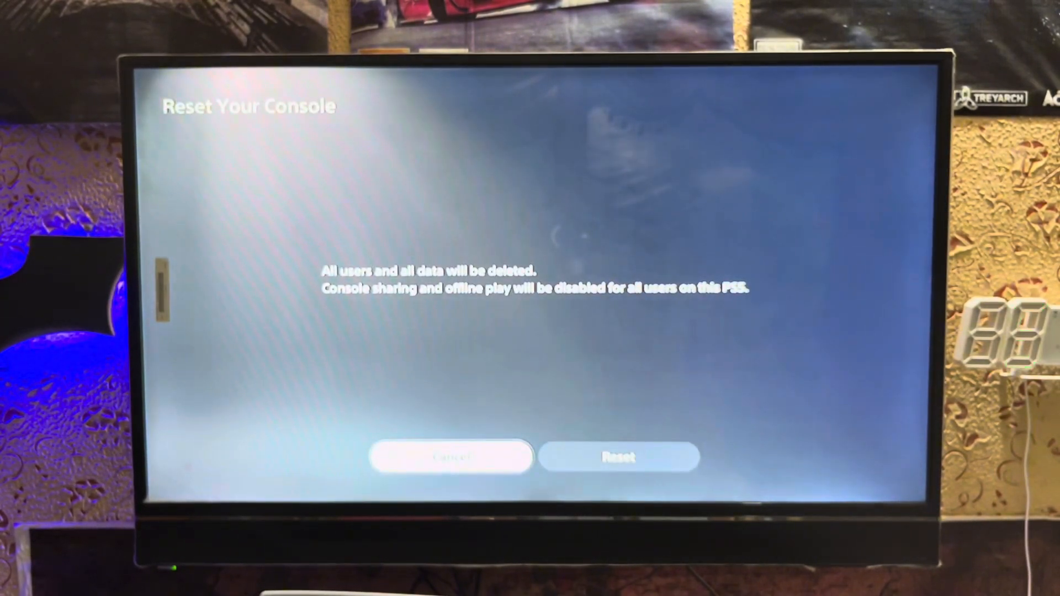